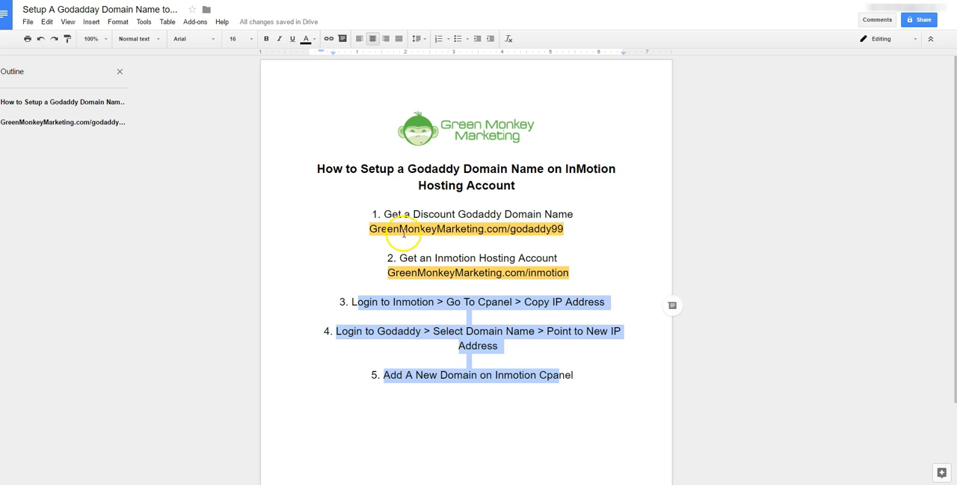
{"action": "mouse_move", "coordinate": [411, 234]}
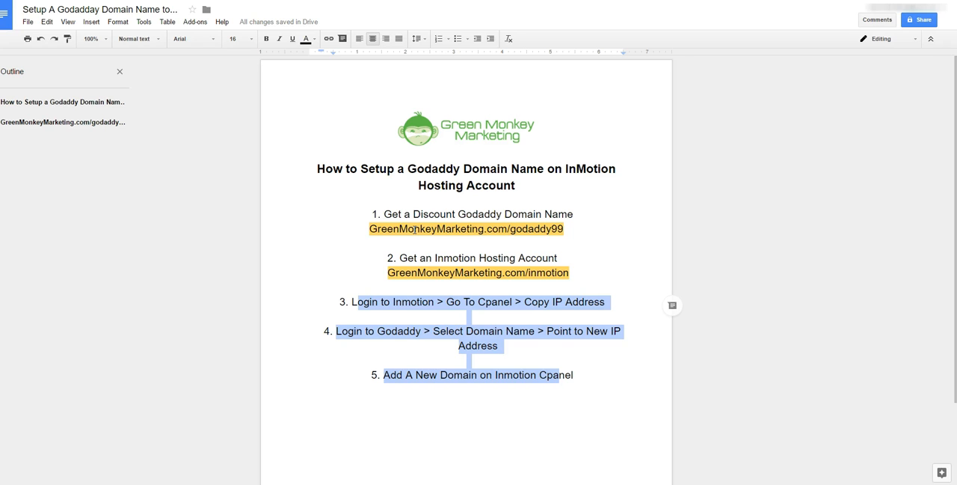
Clear the selection in the GoDaddy-to-InMotion setup guide and review its five steps.
{"action": "left_click", "coordinate": [494, 291]}
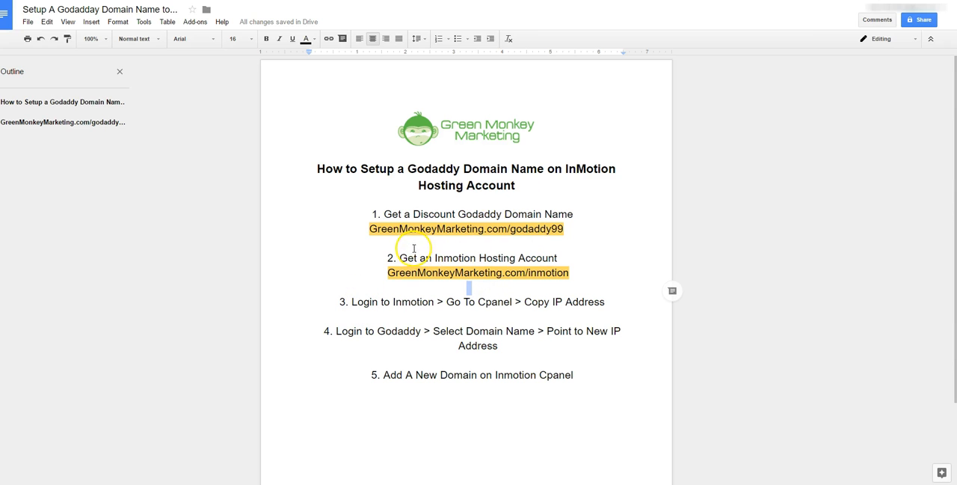
{"action": "mouse_move", "coordinate": [453, 335]}
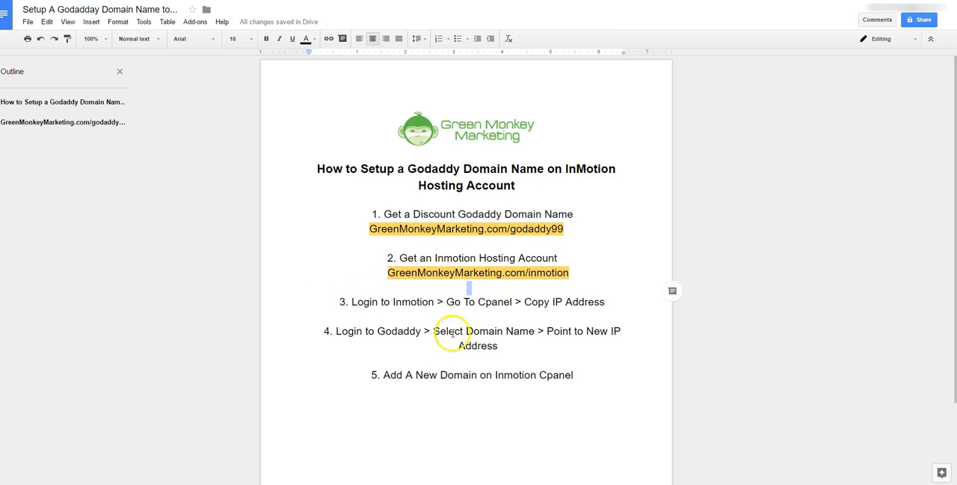
{"action": "mouse_move", "coordinate": [295, 299]}
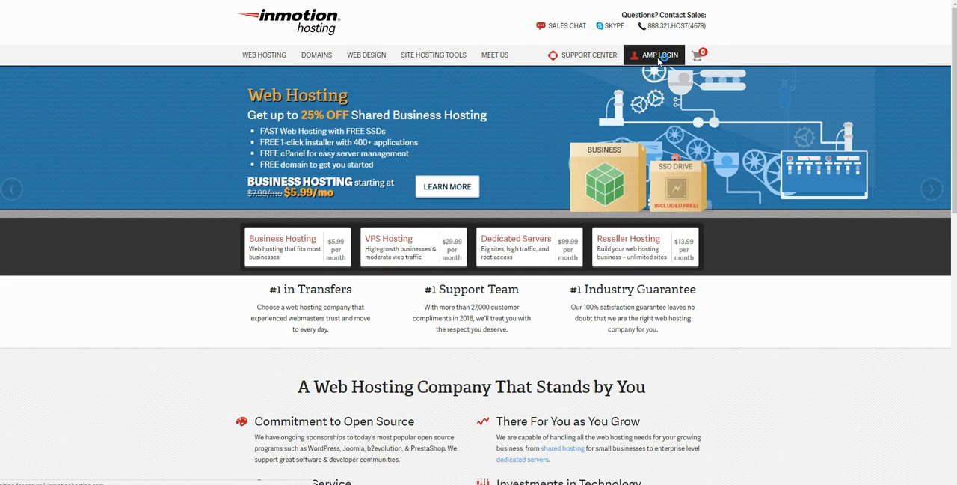
Log into InMotion Hosting AMP and open cPanel for aspenluxury.net.
{"action": "left_click", "coordinate": [653, 54]}
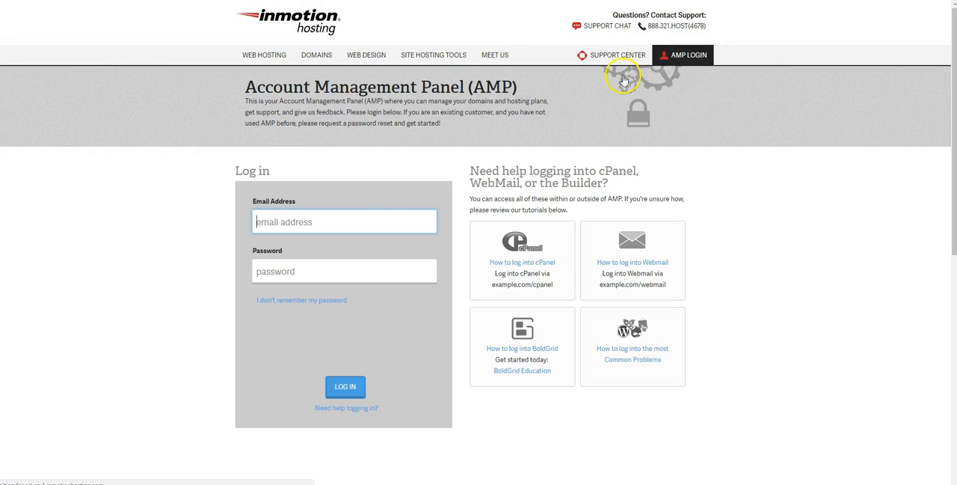
{"action": "left_click", "coordinate": [344, 221]}
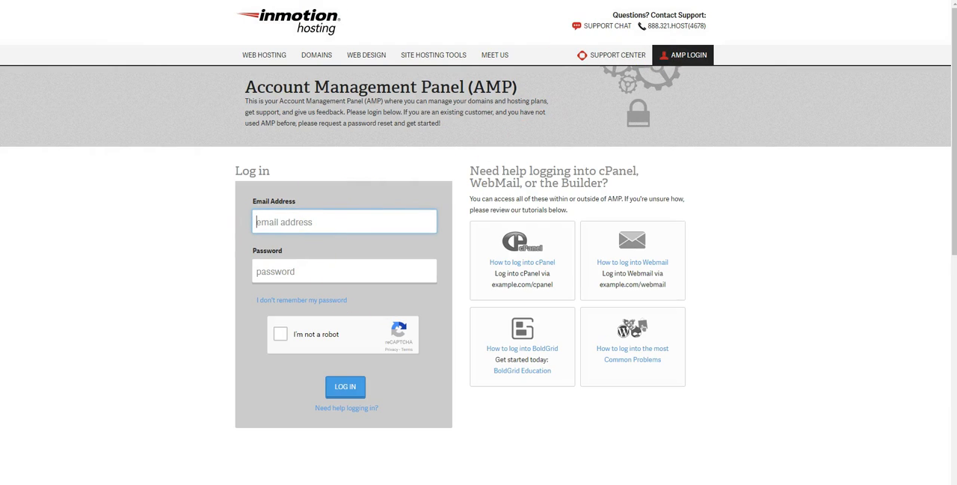
{"action": "left_click", "coordinate": [345, 387]}
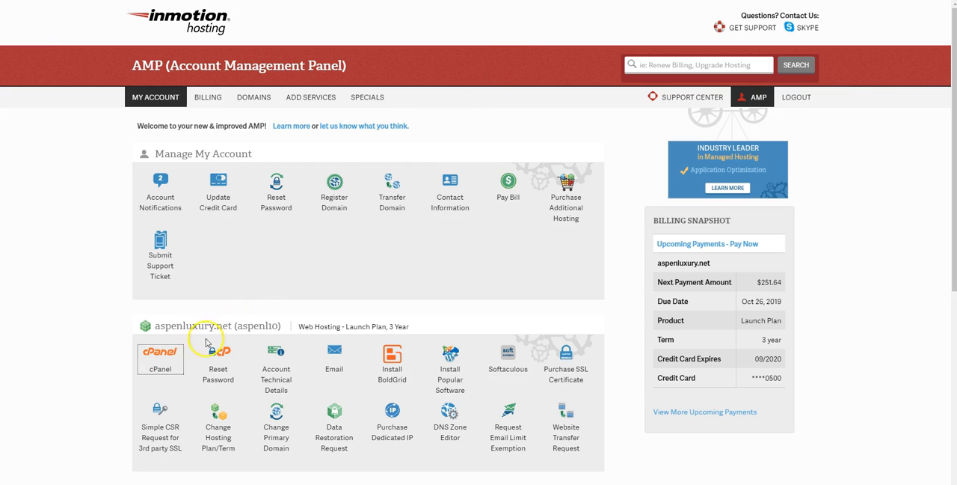
{"action": "left_click", "coordinate": [161, 358]}
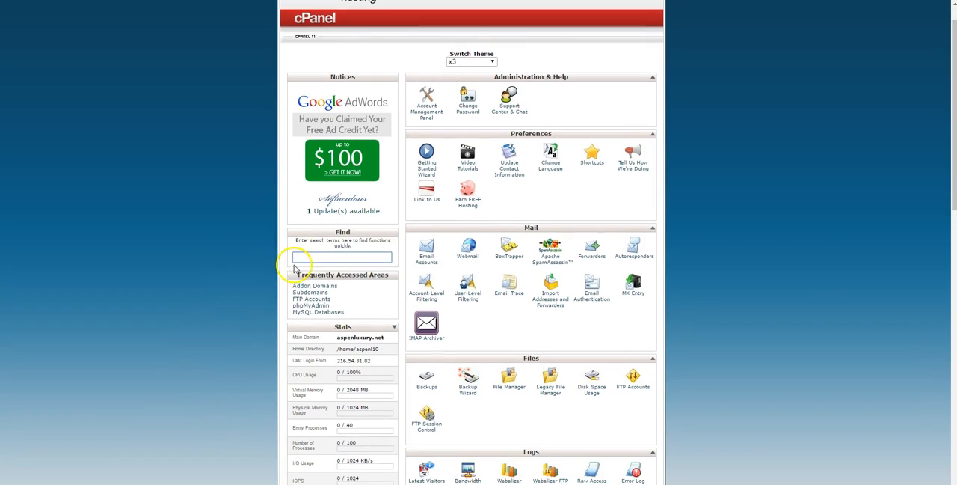
Copy the Shared IP Address from cPanel's Stats panel.
{"action": "scroll", "scroll_direction": "down", "scroll_amount": 3}
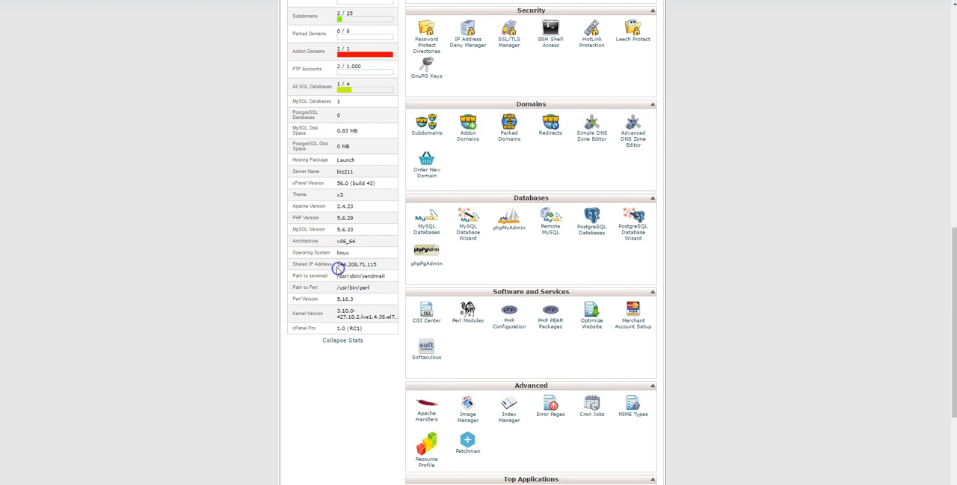
{"action": "double_click", "coordinate": [356, 264]}
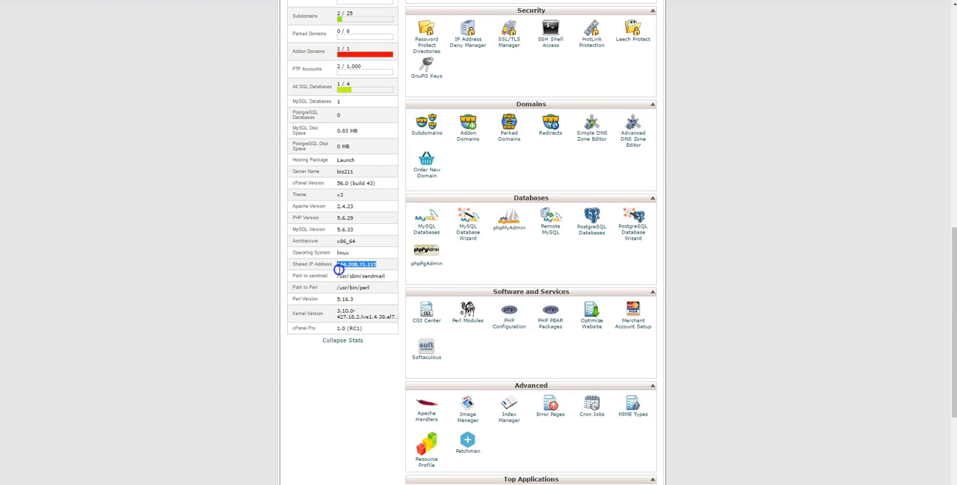
{"action": "right_click", "coordinate": [356, 264]}
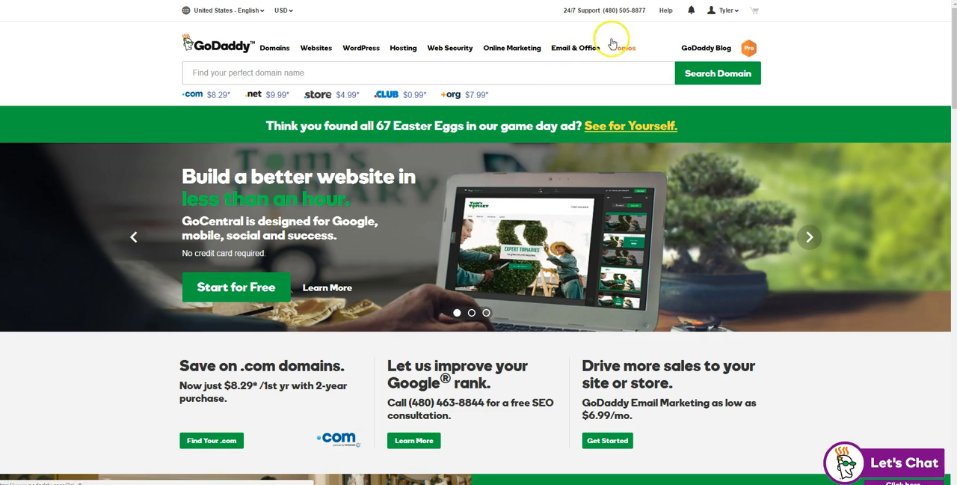
{"action": "mouse_move", "coordinate": [622, 48]}
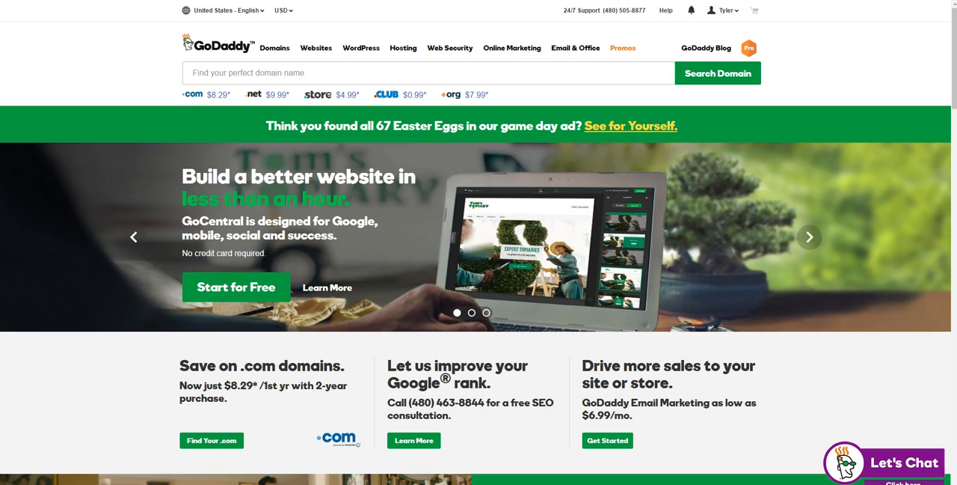
Reach the domain manager listing all 340 domains via Visit My Account and Domains Manage.
{"action": "left_click", "coordinate": [724, 10]}
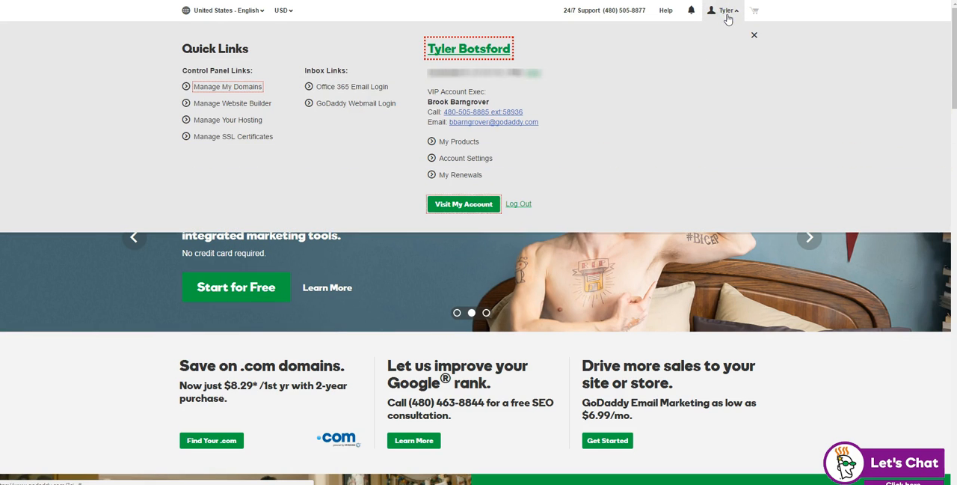
{"action": "mouse_move", "coordinate": [463, 203]}
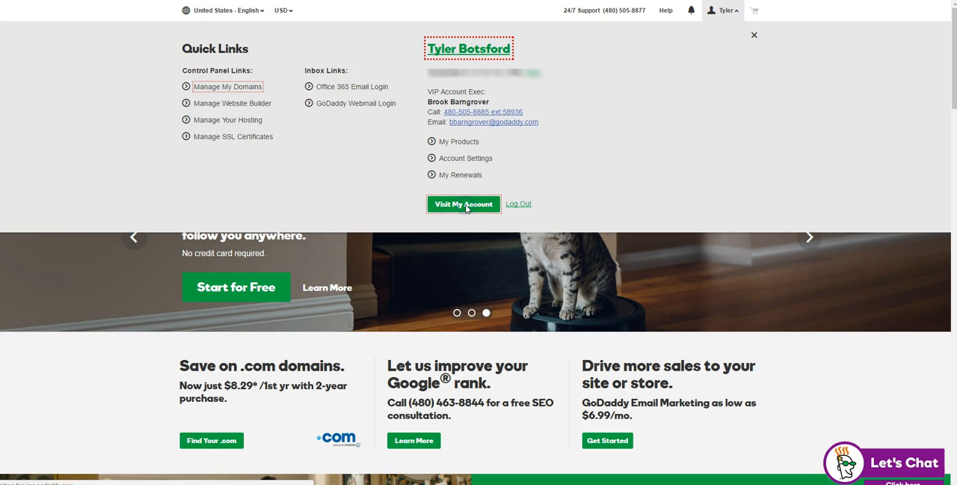
{"action": "left_click", "coordinate": [464, 204]}
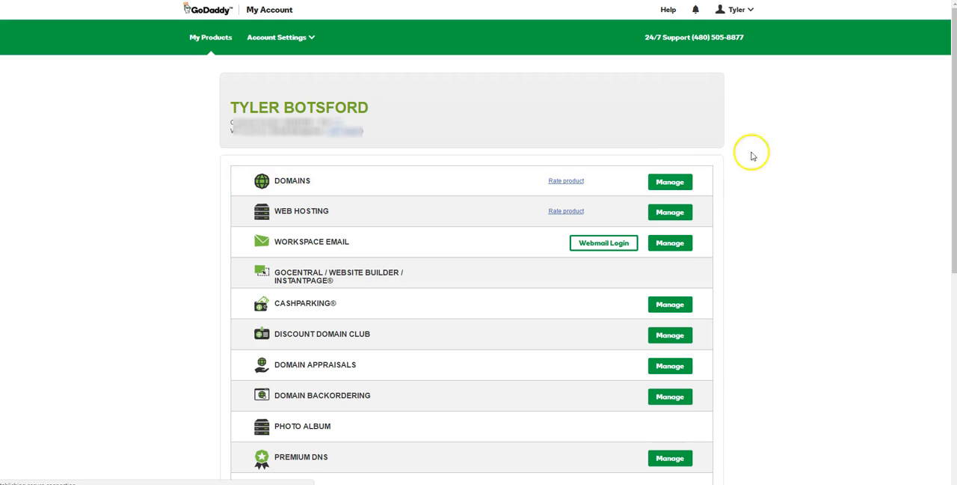
{"action": "left_click", "coordinate": [668, 181]}
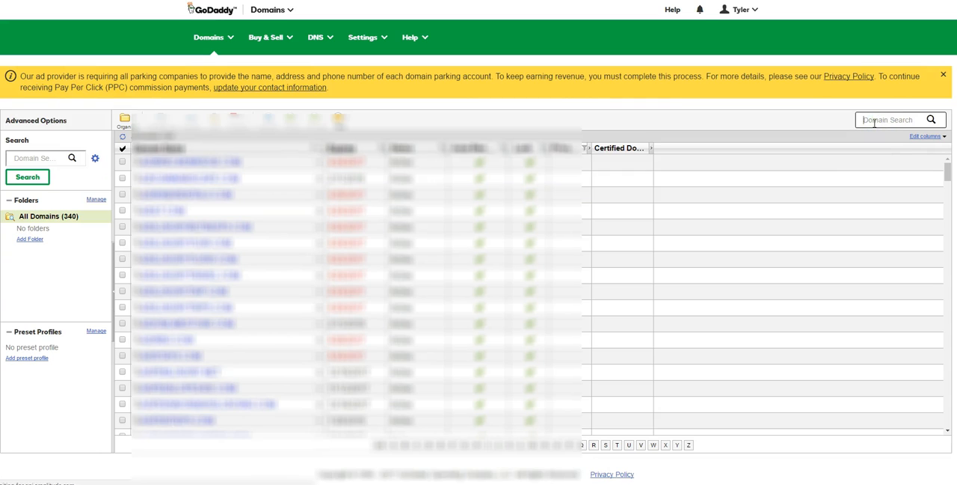
Search 'staticd' and choose Manage DNS for STATICDEALS.COM.
{"action": "type", "text": "staticd"}
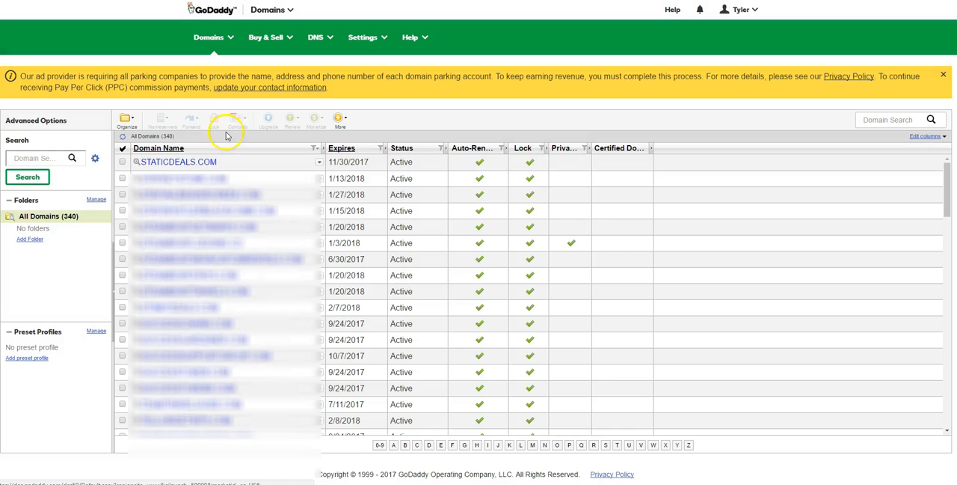
{"action": "left_click", "coordinate": [320, 161]}
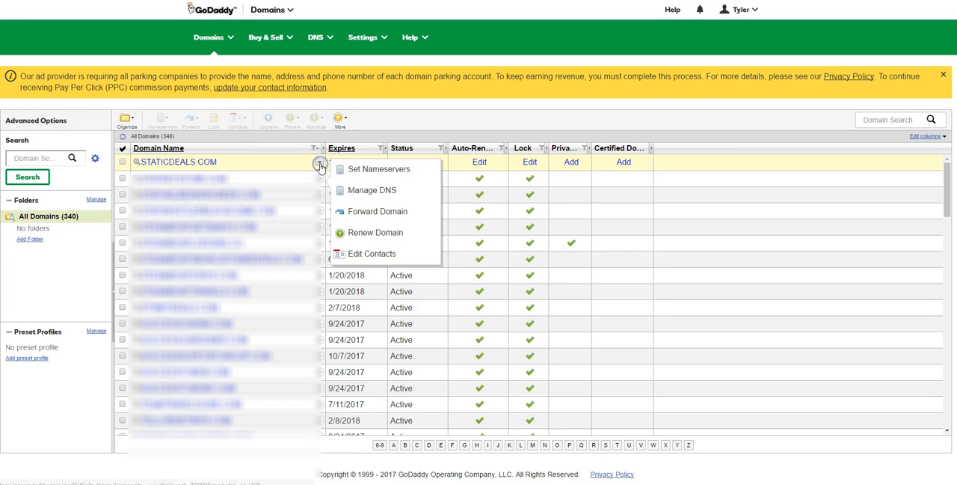
{"action": "mouse_move", "coordinate": [372, 189]}
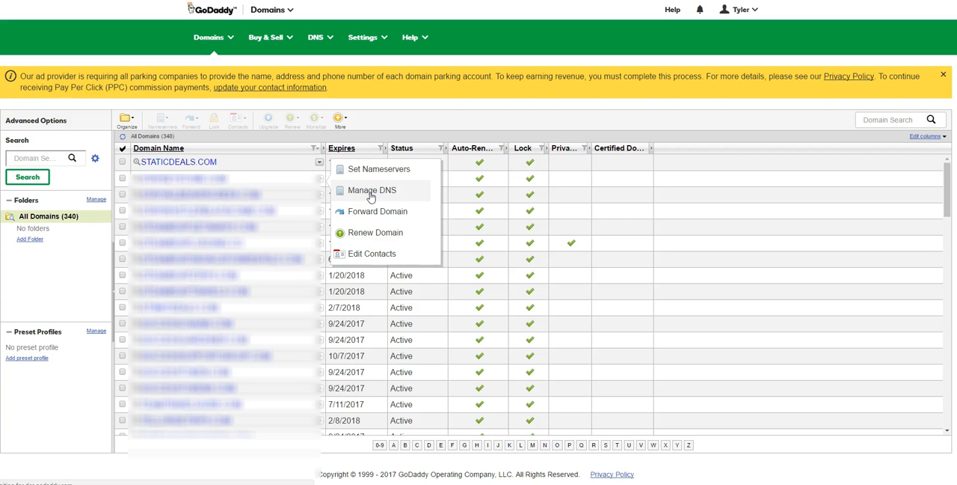
{"action": "left_click", "coordinate": [371, 189]}
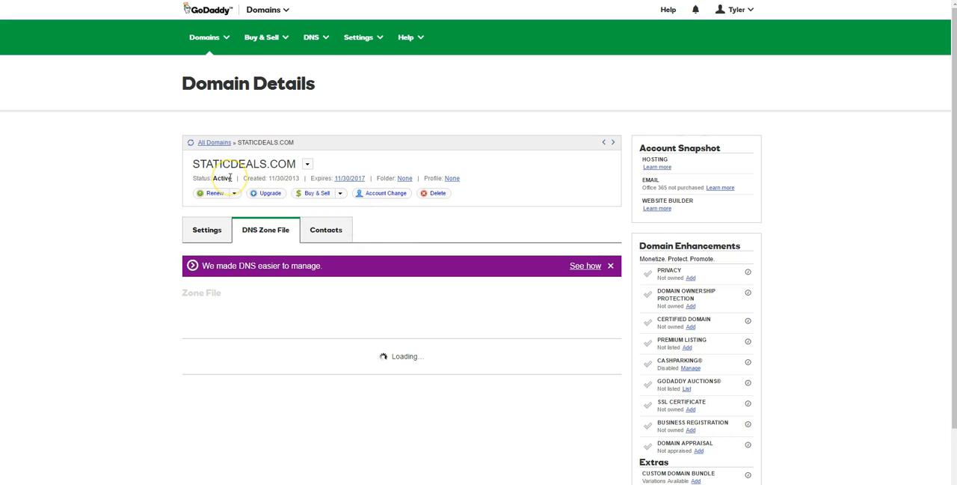
Change STATICDEALS.COM's @ A record to 144.208.71.115 and save the zone file.
{"action": "left_click", "coordinate": [214, 193]}
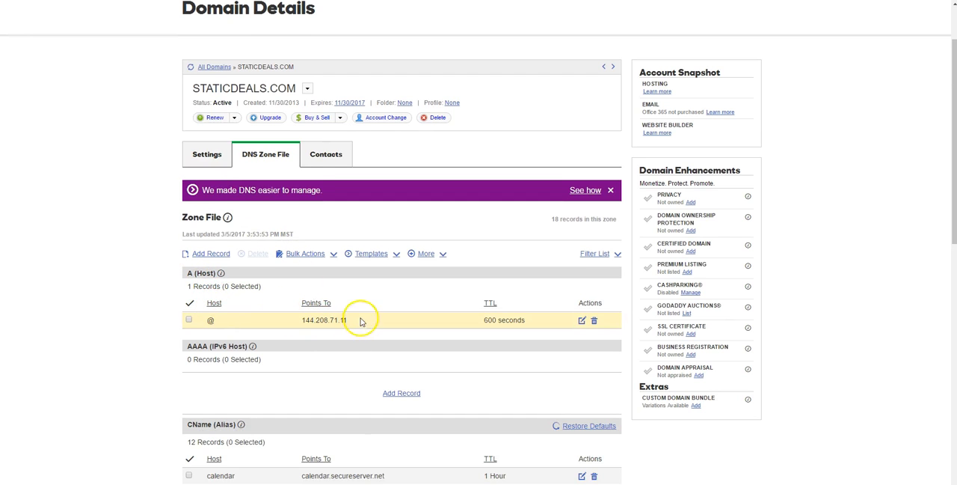
{"action": "mouse_move", "coordinate": [582, 320]}
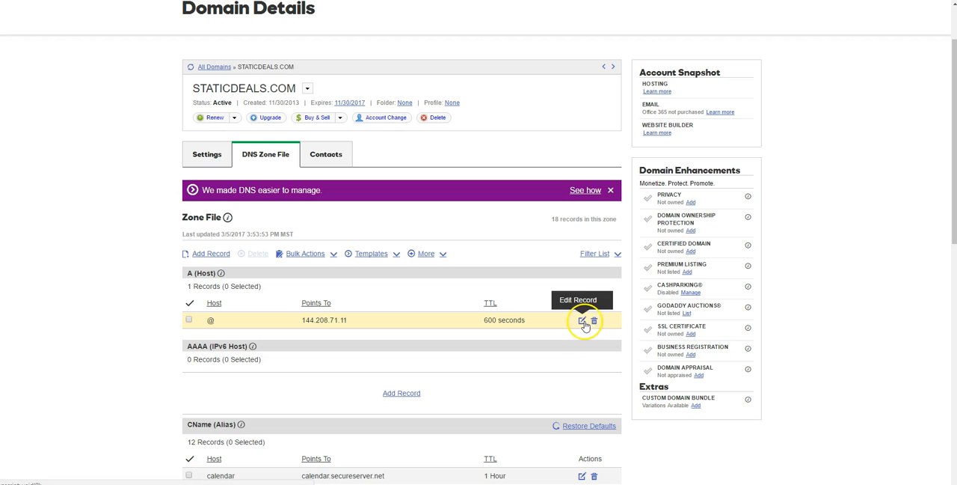
{"action": "left_click", "coordinate": [582, 320]}
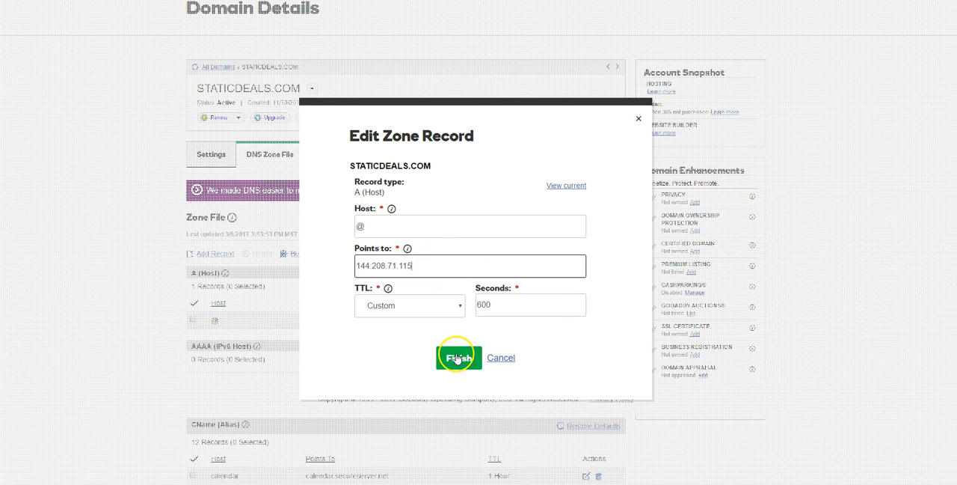
{"action": "left_click", "coordinate": [459, 357]}
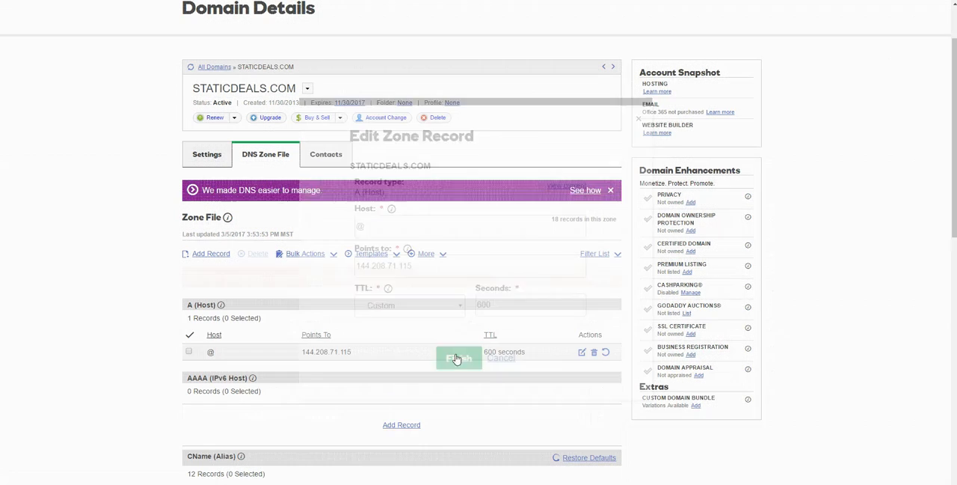
{"action": "left_click", "coordinate": [459, 356]}
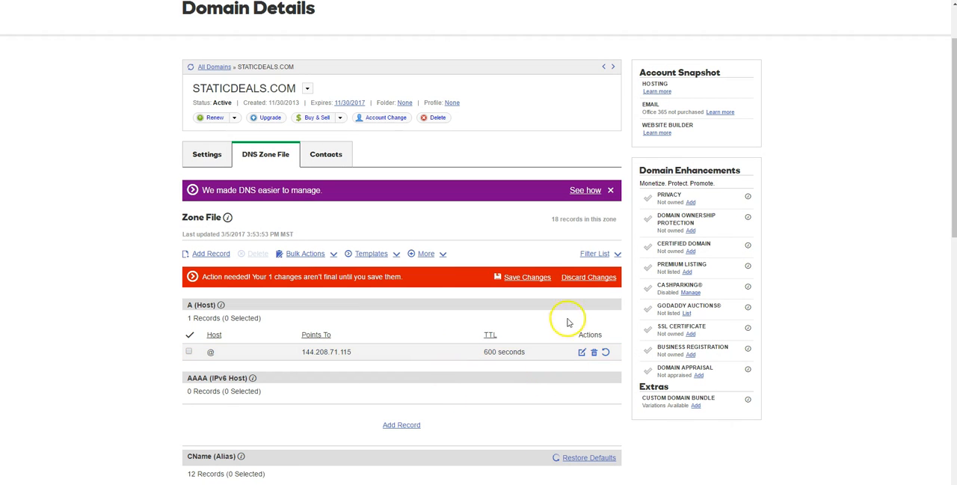
{"action": "left_click", "coordinate": [527, 276]}
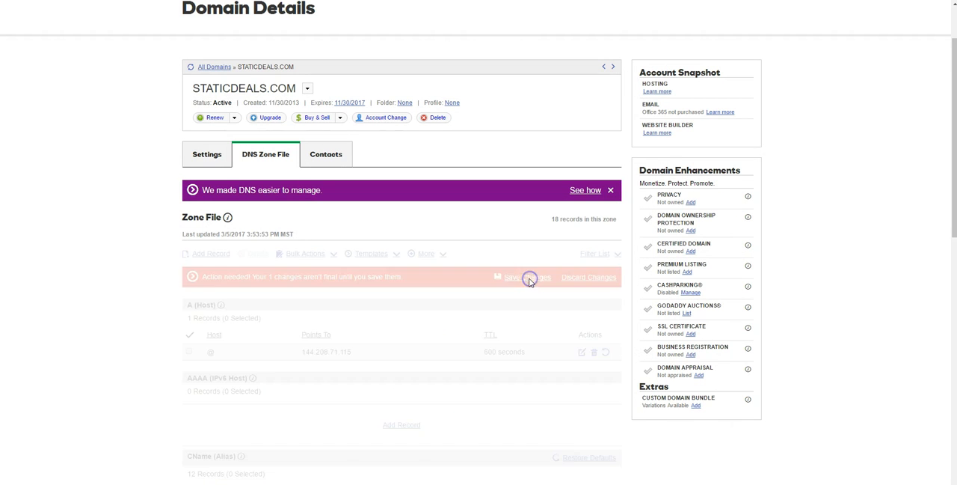
{"action": "left_click", "coordinate": [526, 277]}
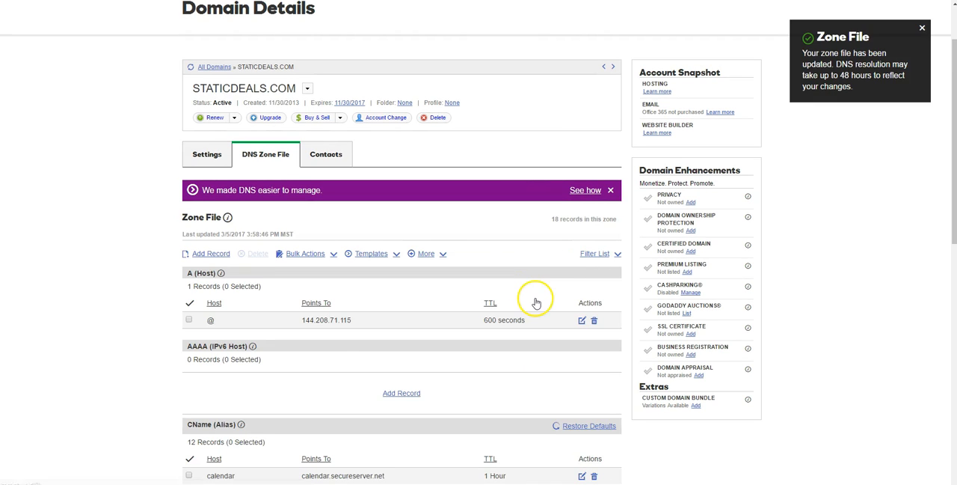
{"action": "mouse_move", "coordinate": [539, 293]}
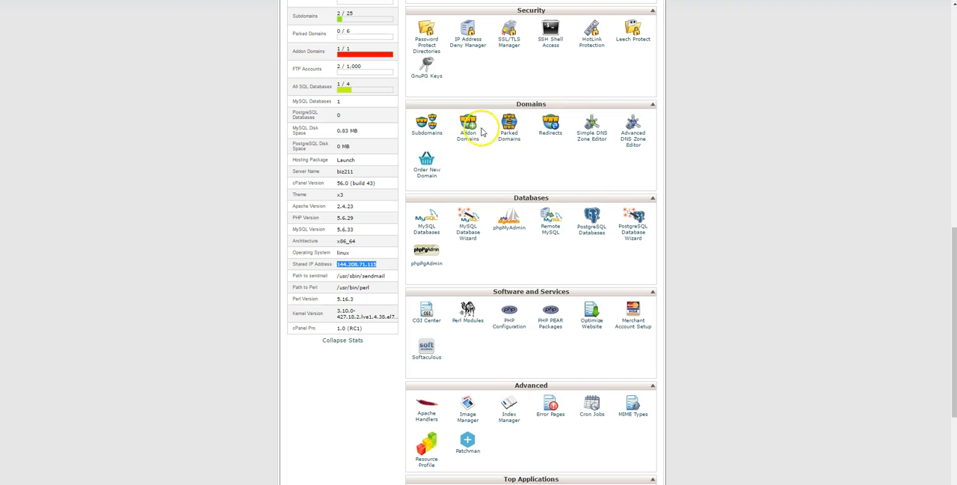
{"action": "left_click", "coordinate": [468, 127]}
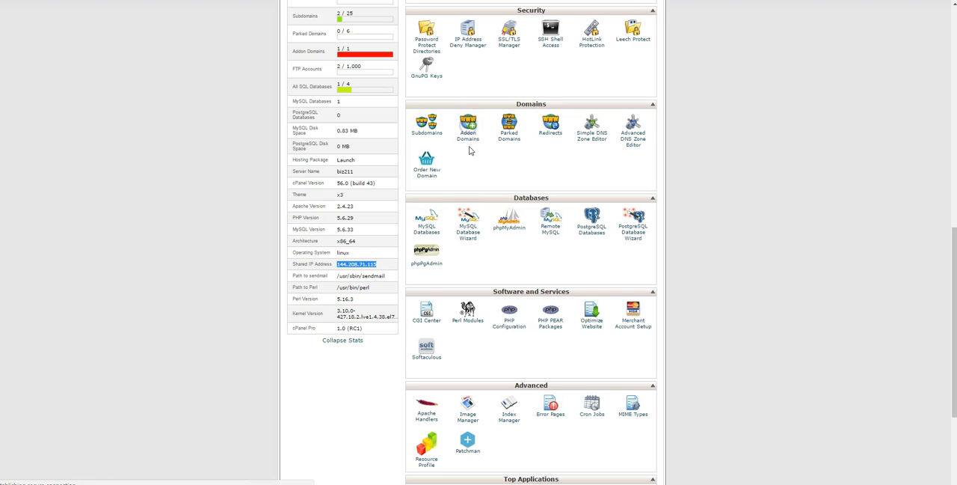
{"action": "left_click", "coordinate": [467, 125]}
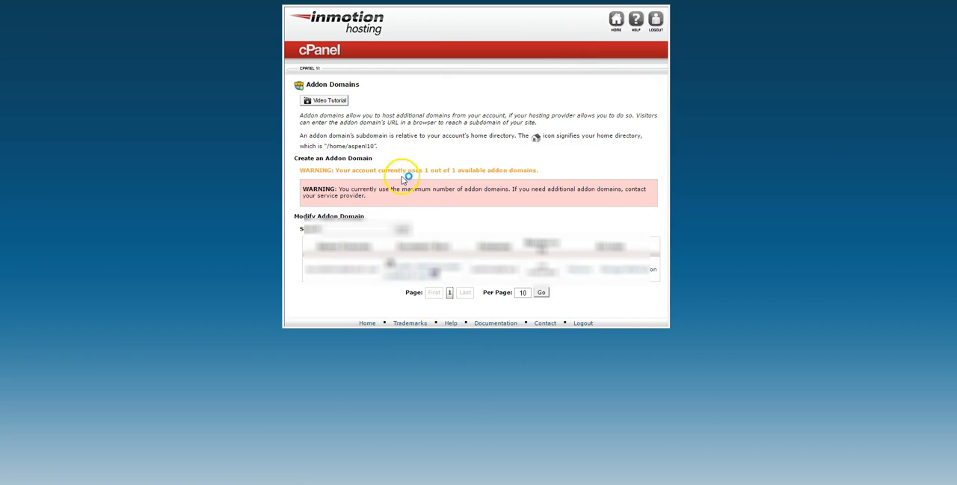
{"action": "mouse_move", "coordinate": [788, 24]}
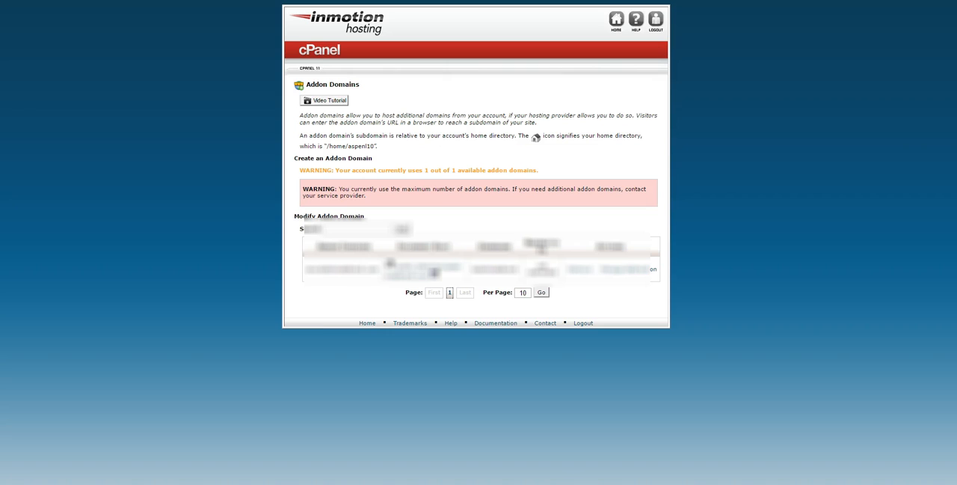
{"action": "mouse_move", "coordinate": [126, 21]}
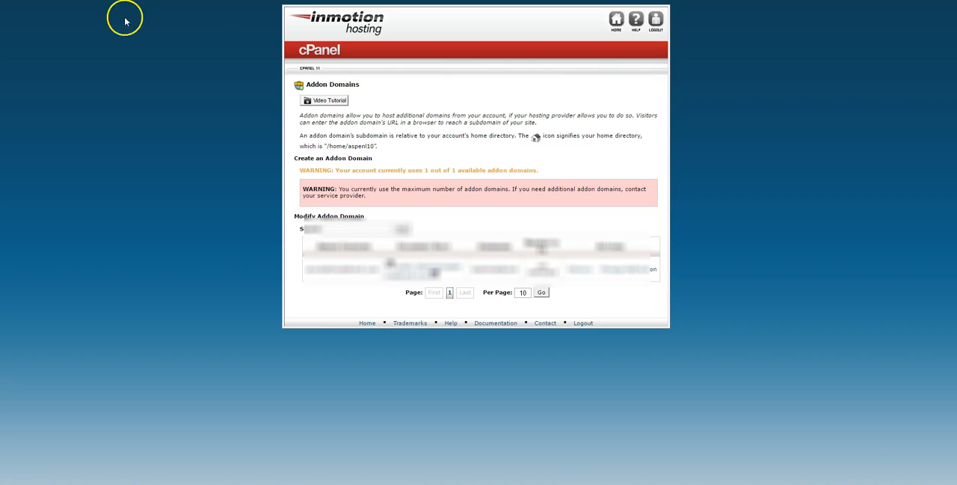
{"action": "scroll", "scroll_direction": "down", "scroll_amount": 3}
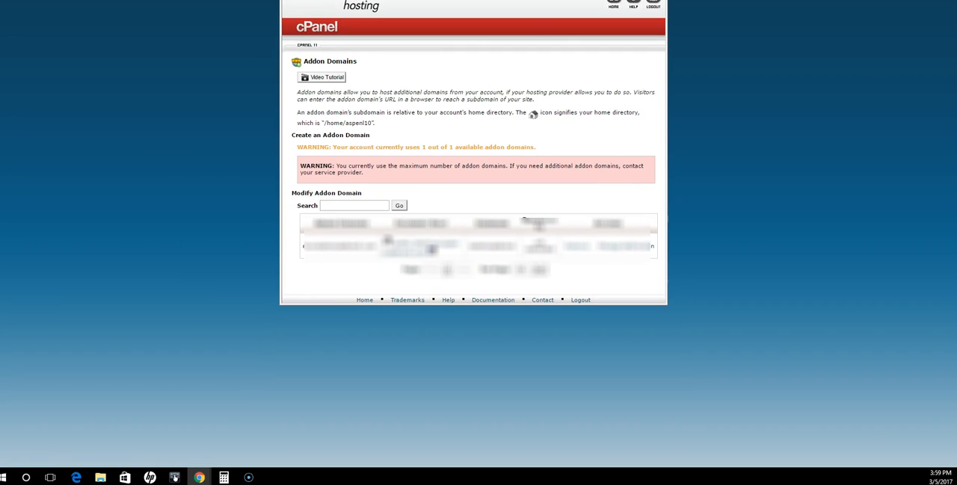
{"action": "left_click", "coordinate": [364, 299]}
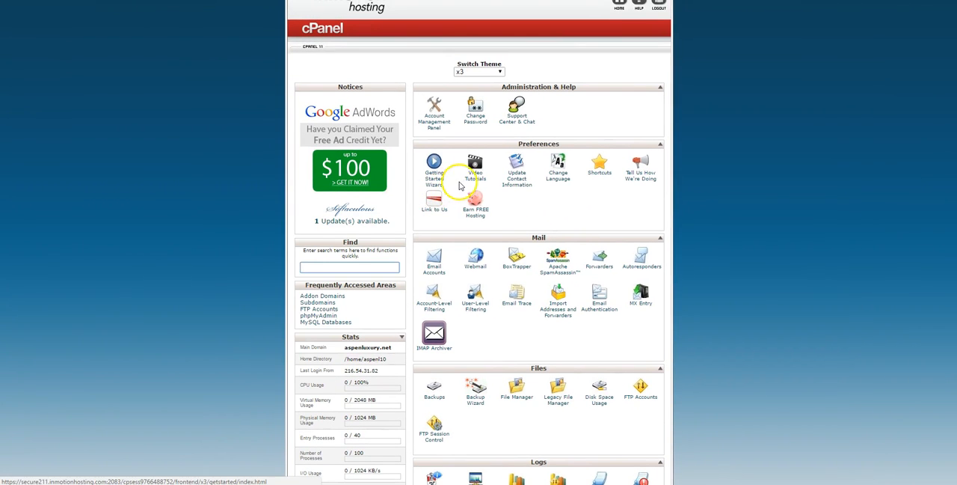
Open WordPress from cPanel's Top Applications and show its Install tab.
{"action": "scroll", "scroll_direction": "down", "scroll_amount": 3}
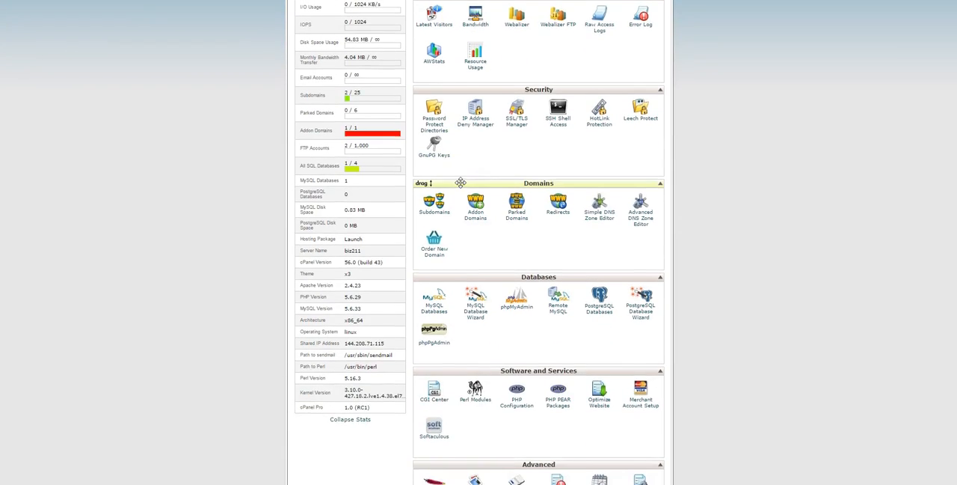
{"action": "scroll", "scroll_direction": "down", "scroll_amount": 3}
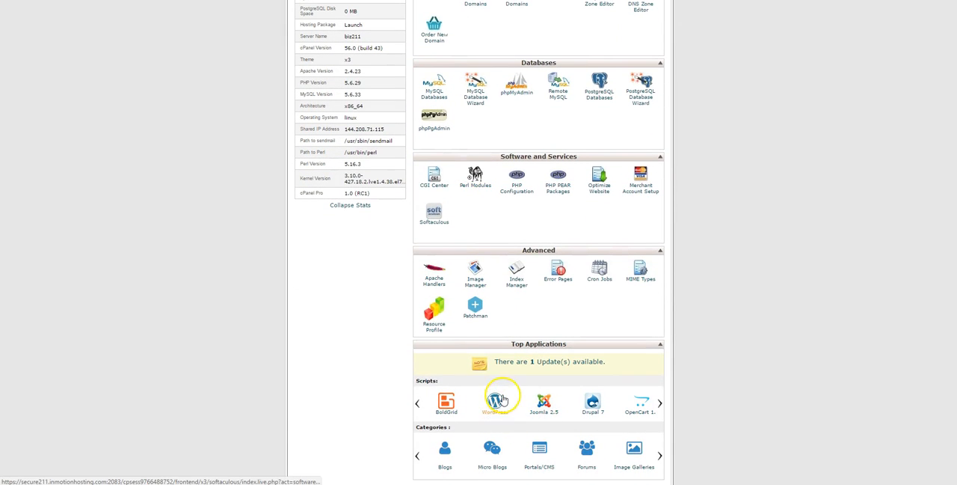
{"action": "left_click", "coordinate": [494, 402]}
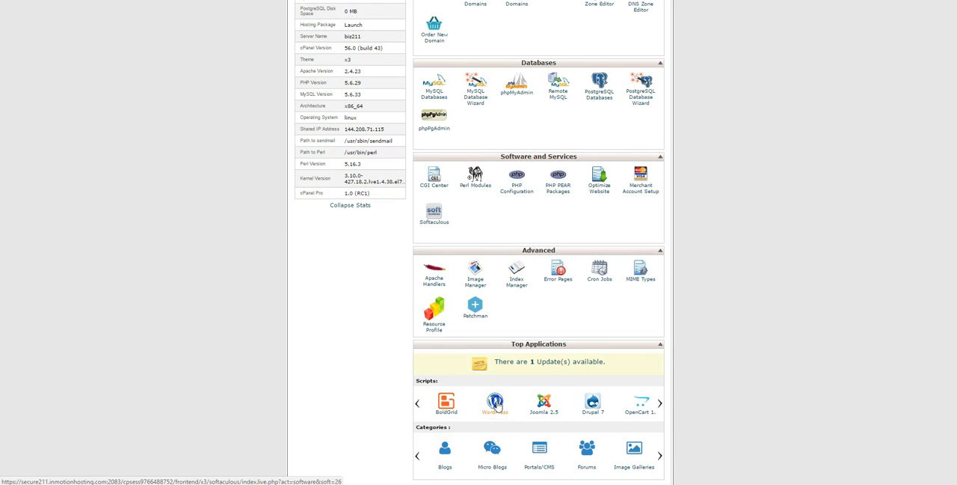
{"action": "left_click", "coordinate": [495, 402]}
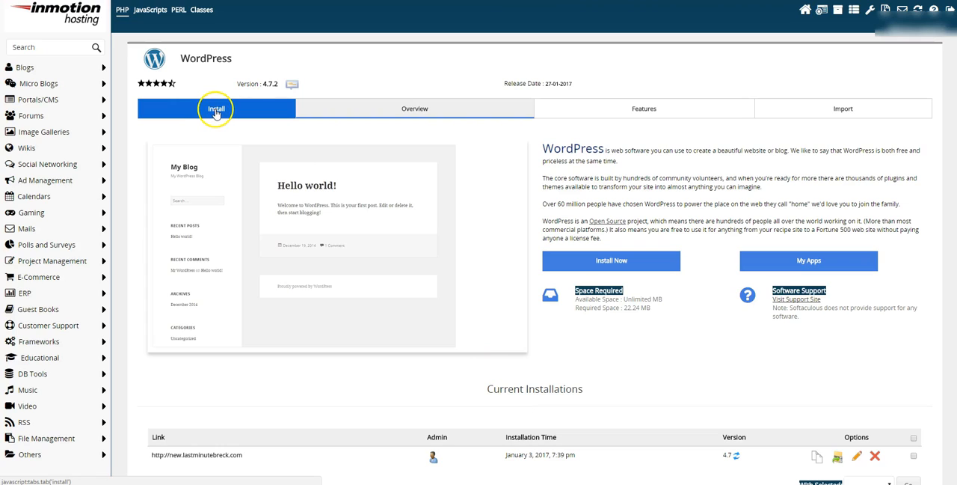
{"action": "left_click", "coordinate": [216, 108]}
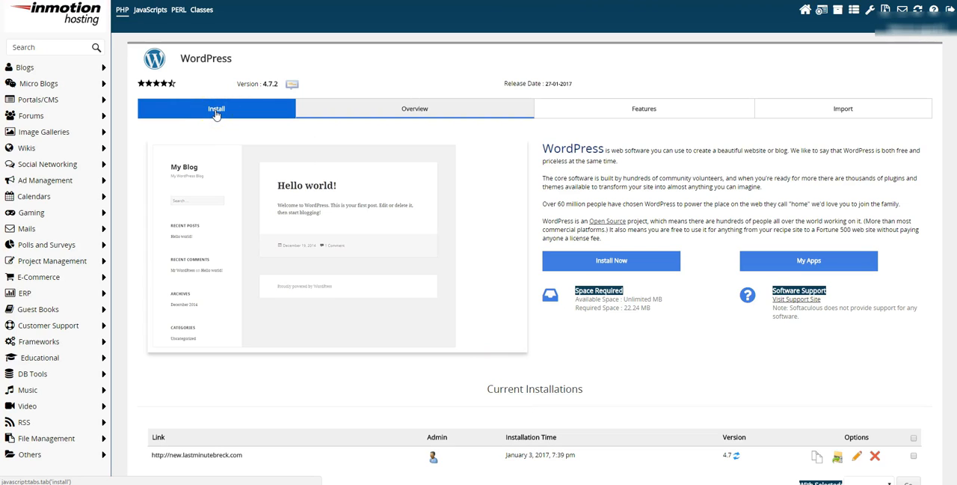